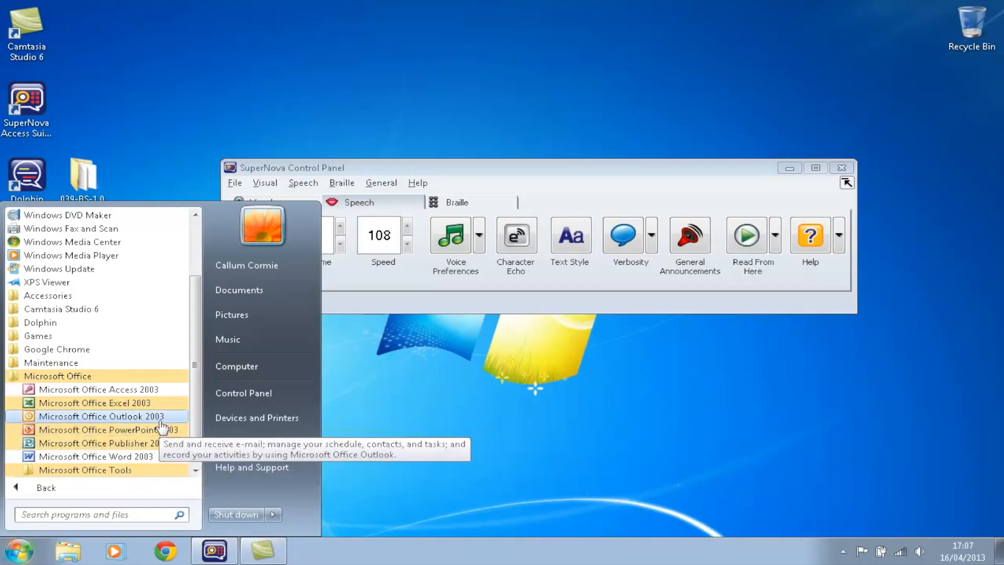
Launch Microsoft Office Outlook 2003 from the Start menu's Microsoft Office folder to show the Inbox
click(103, 416)
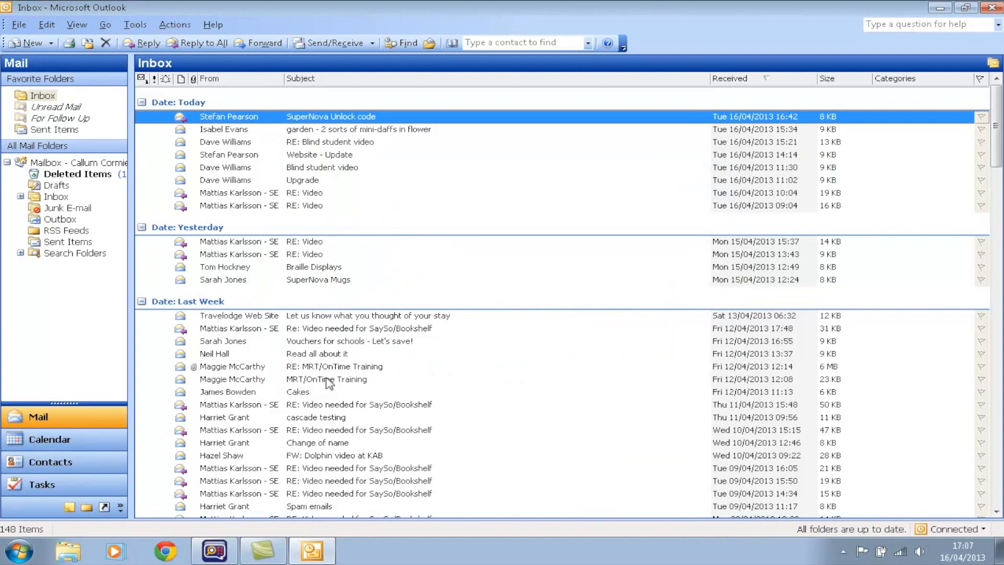